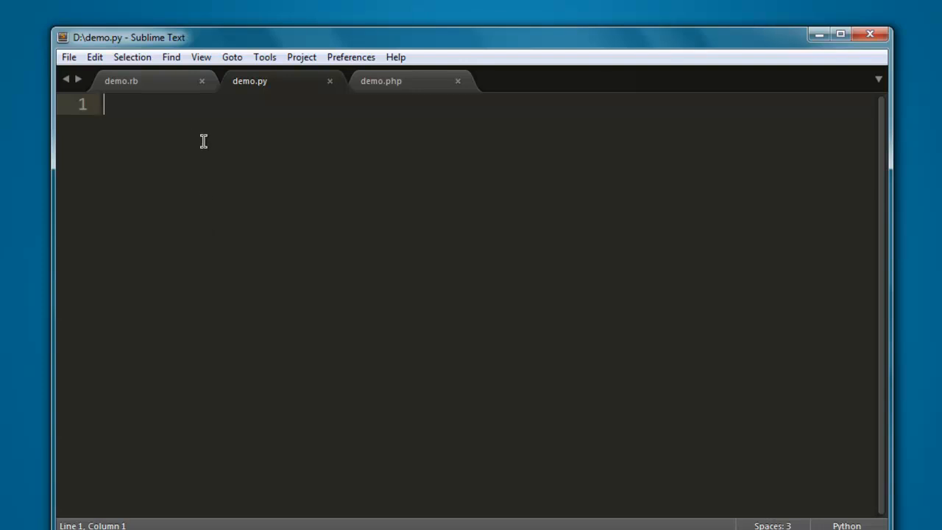
- Type 'import pyautogui' on line 1 of demo.py and start a new line below
type("import")
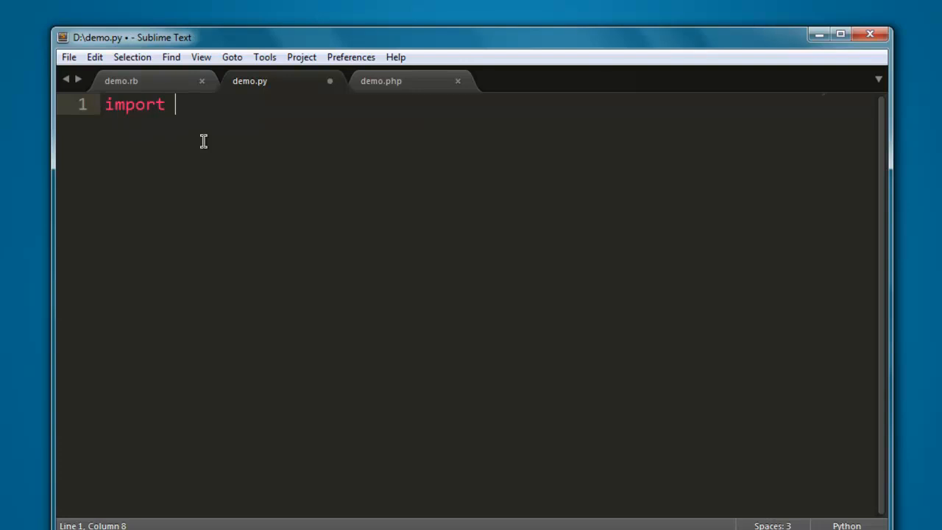
type("pyauto")
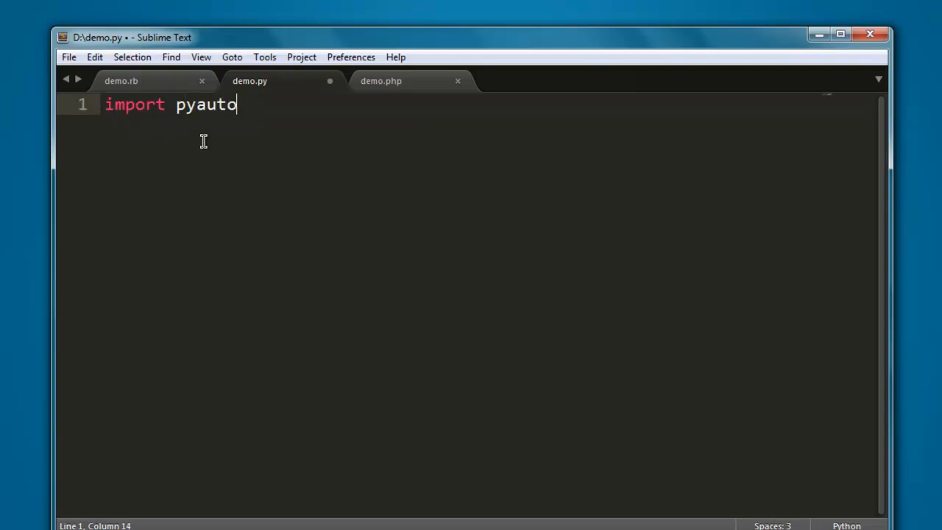
type("gui")
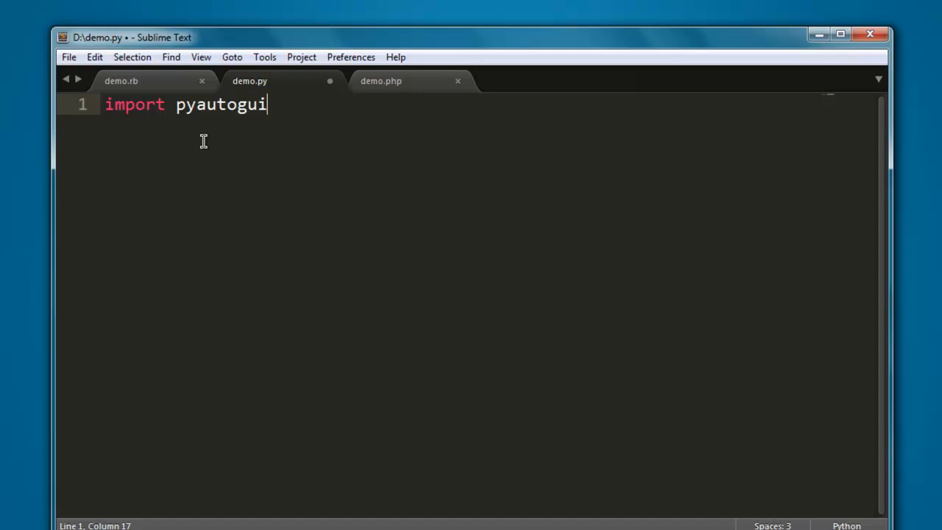
key("enter")
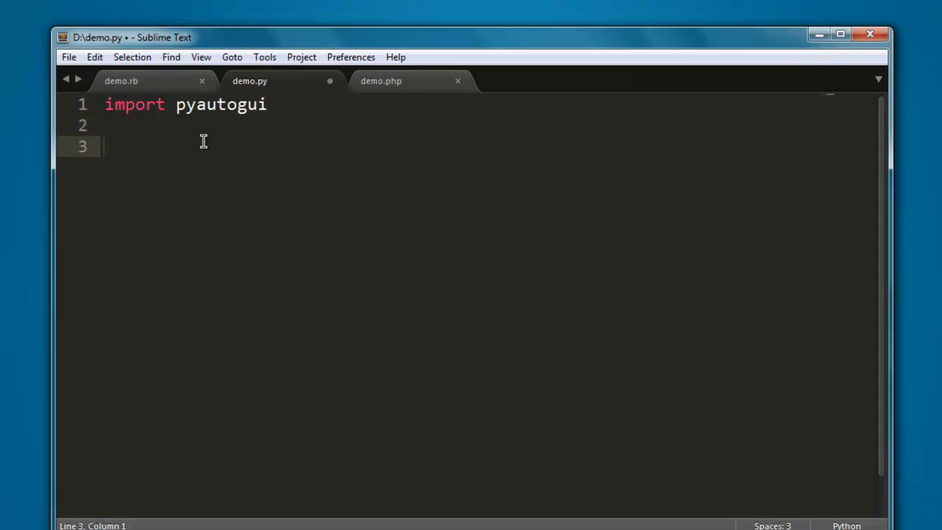
- Write pyautogui.click(400,500,button="right") on line 3 of demo.py
type("pyautogui")
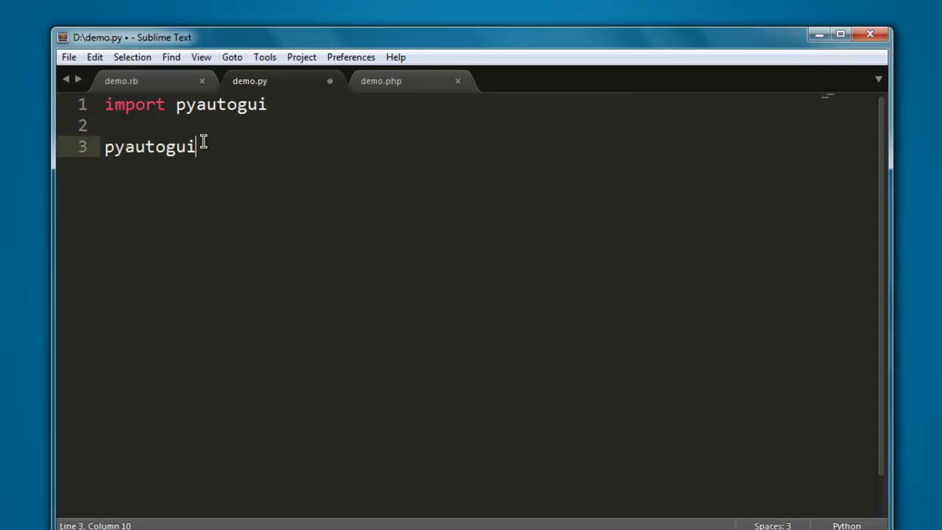
type(".click(")
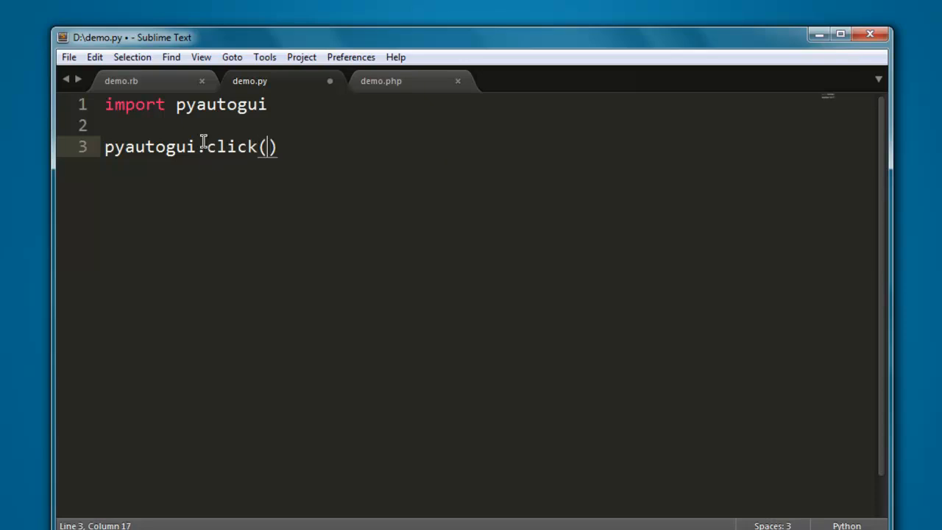
type("400")
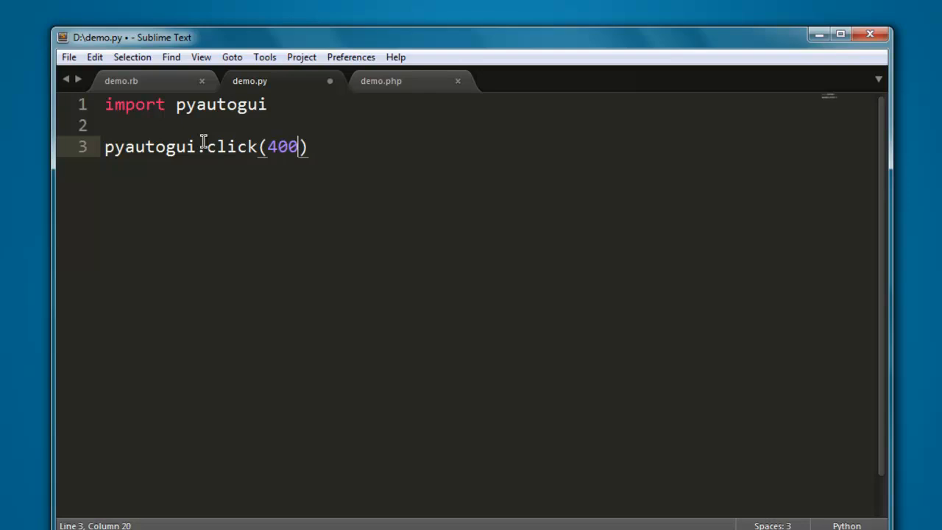
type(",500")
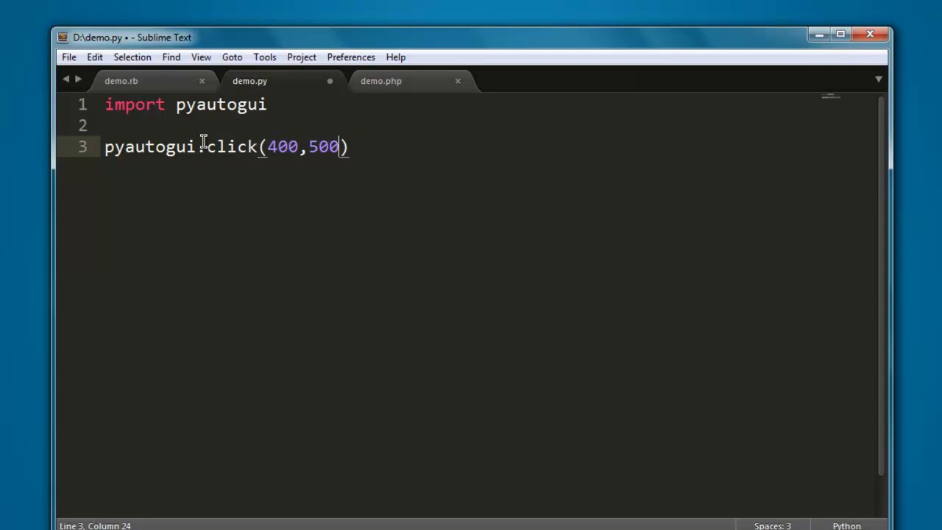
type(",button=")
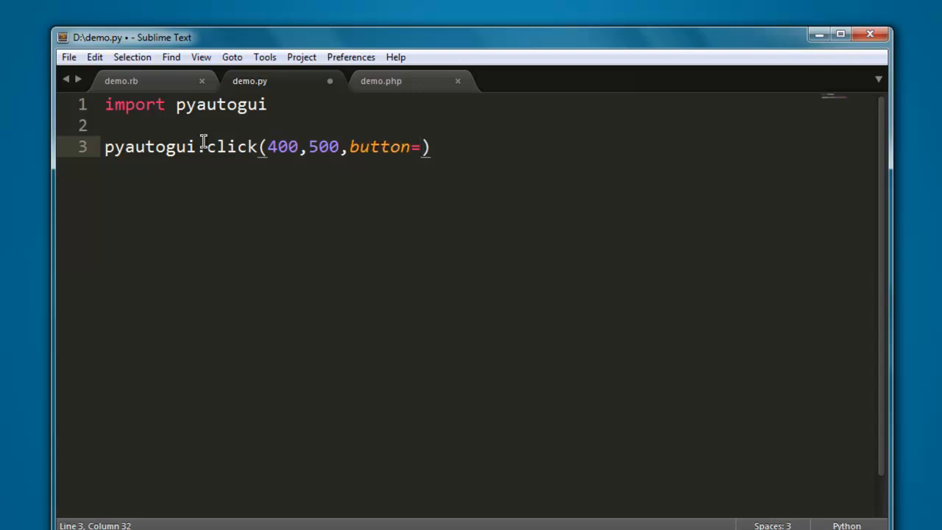
type("\"\"")
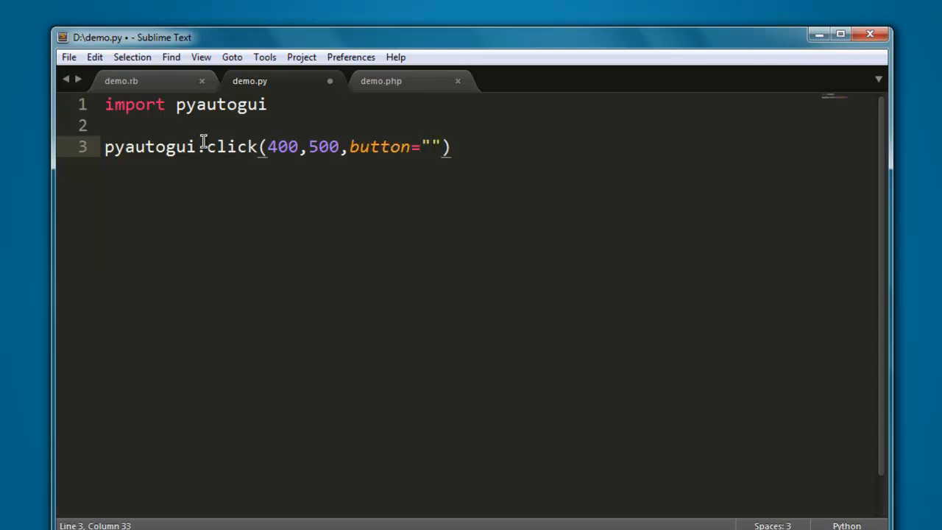
type("right")
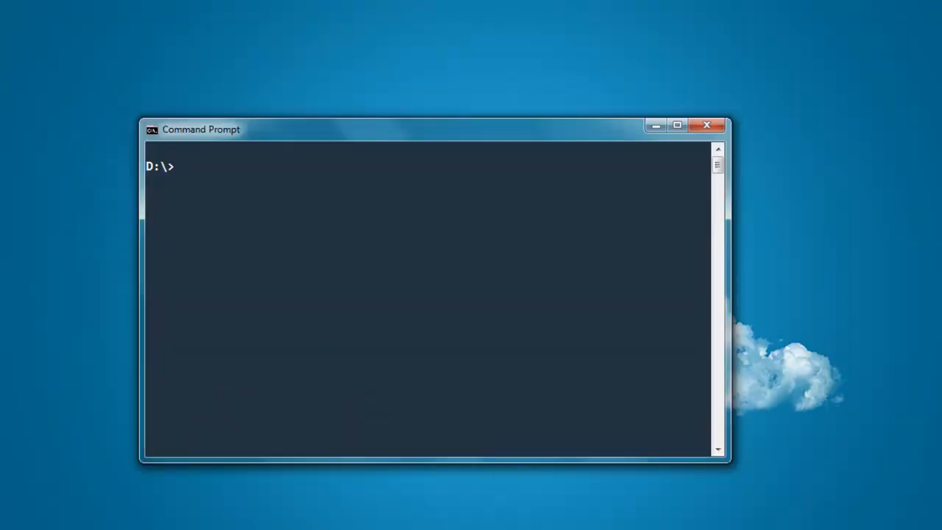
- Run 'python demo.py' at the D:\> prompt
type("python demp")
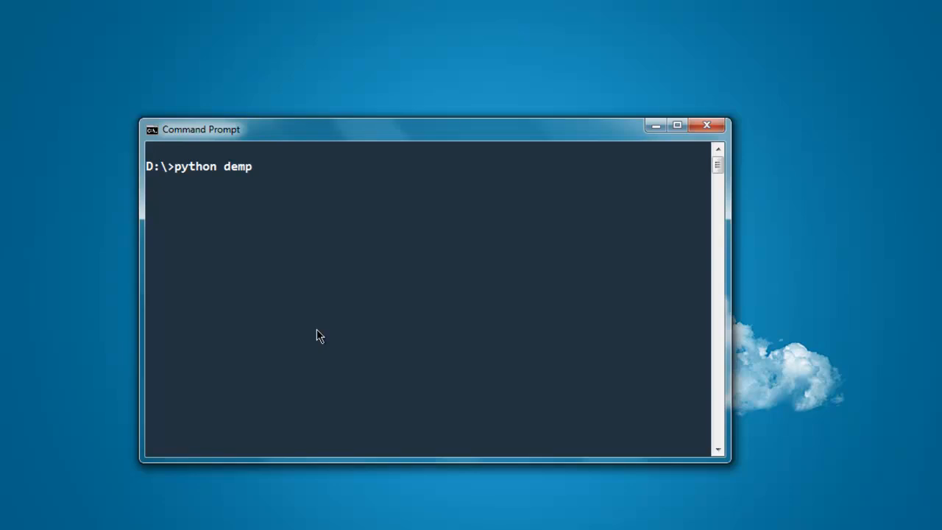
type("o.pu")
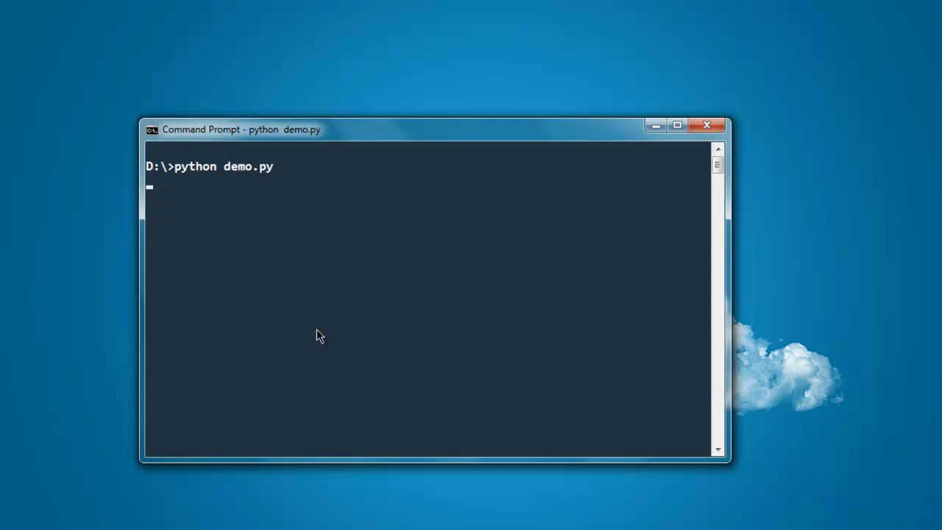
- Right-click the console to open its Mark, Copy, Paste, Select All context menu
right_click(320, 335)
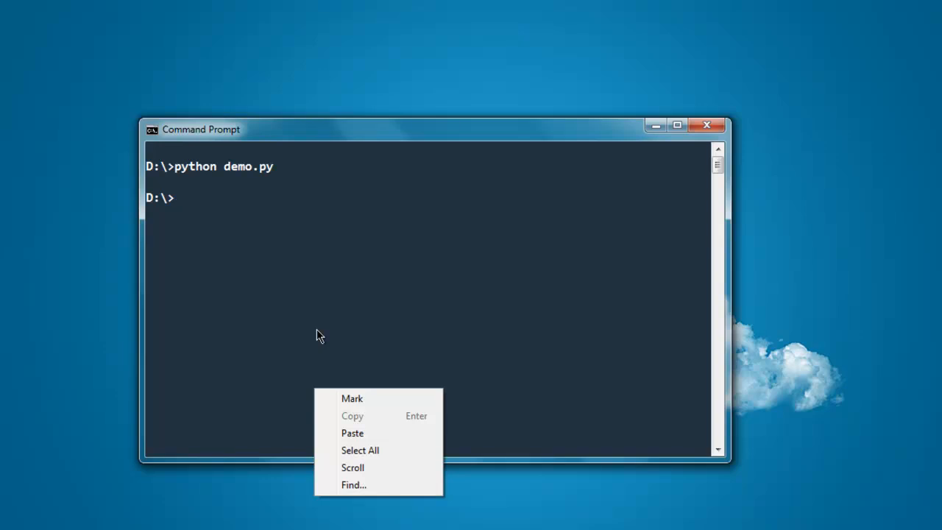
mouse_move(320, 396)
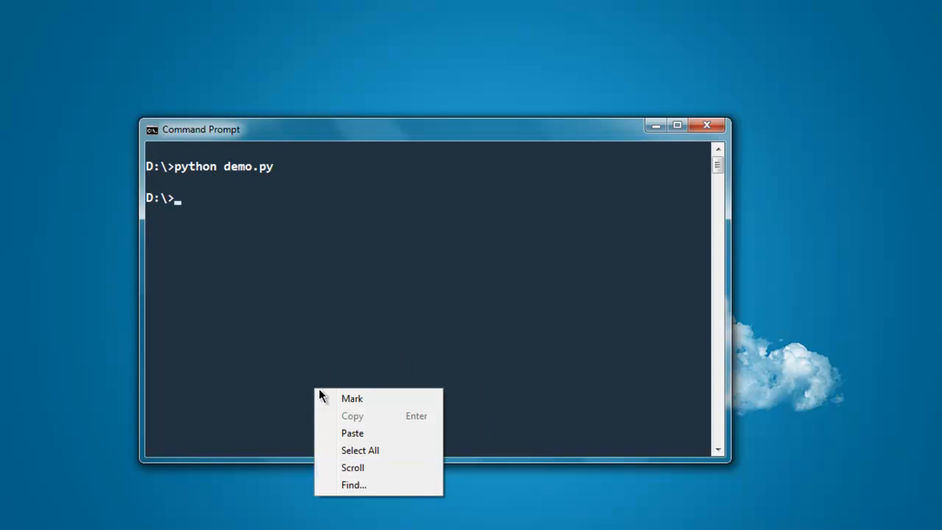
mouse_move(305, 393)
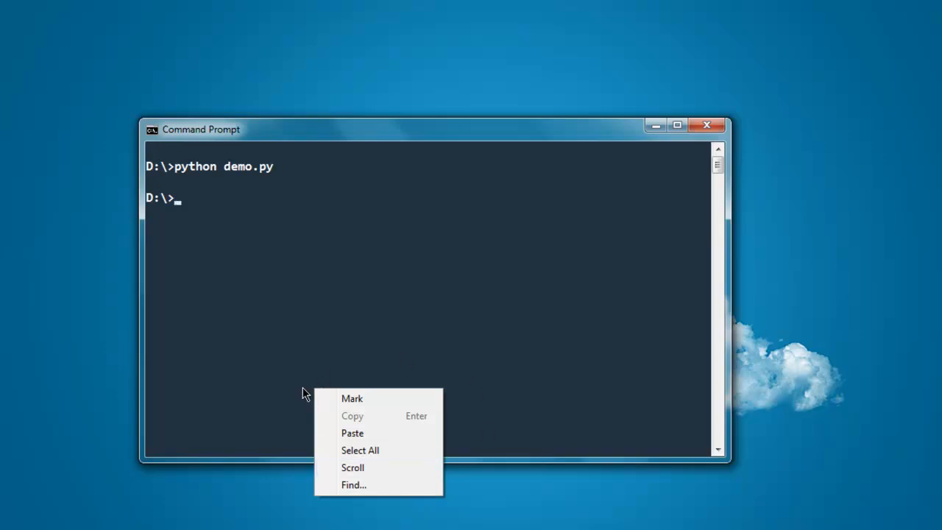
mouse_move(320, 379)
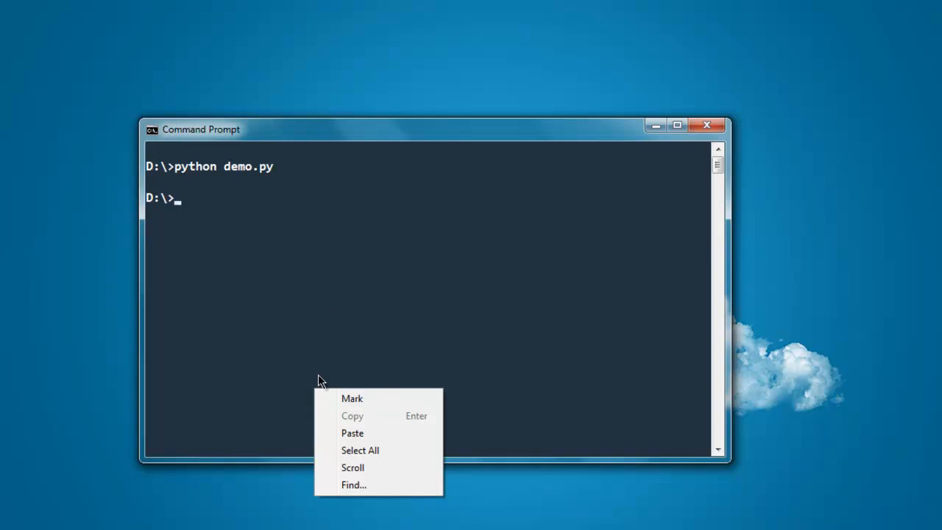
mouse_move(332, 378)
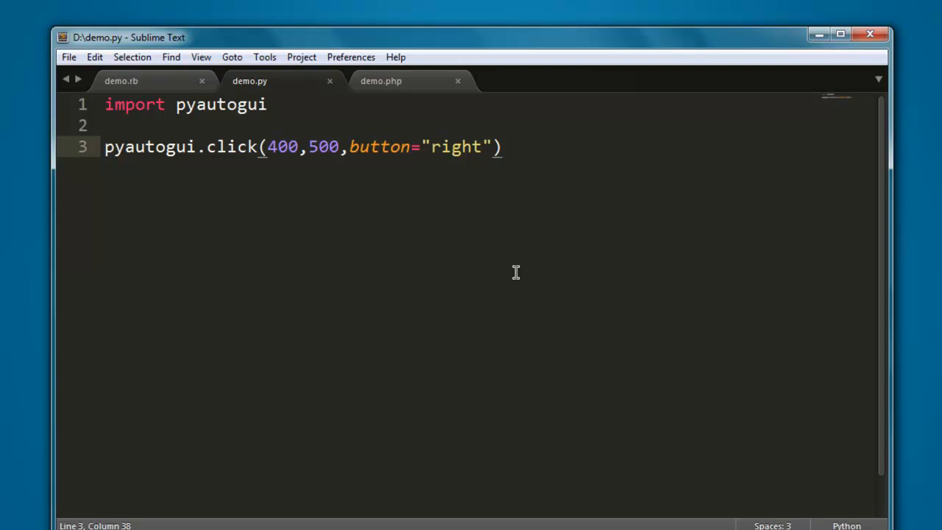
left_click(332, 146)
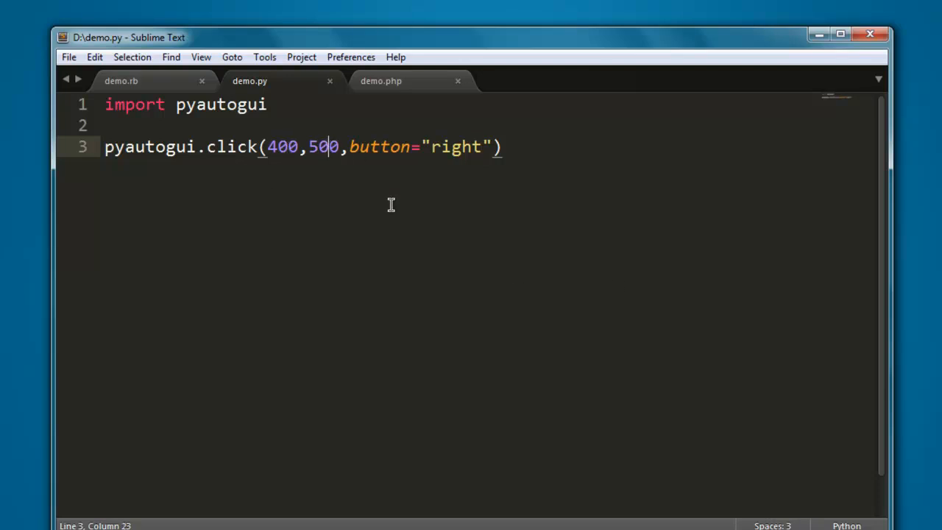
mouse_move(294, 177)
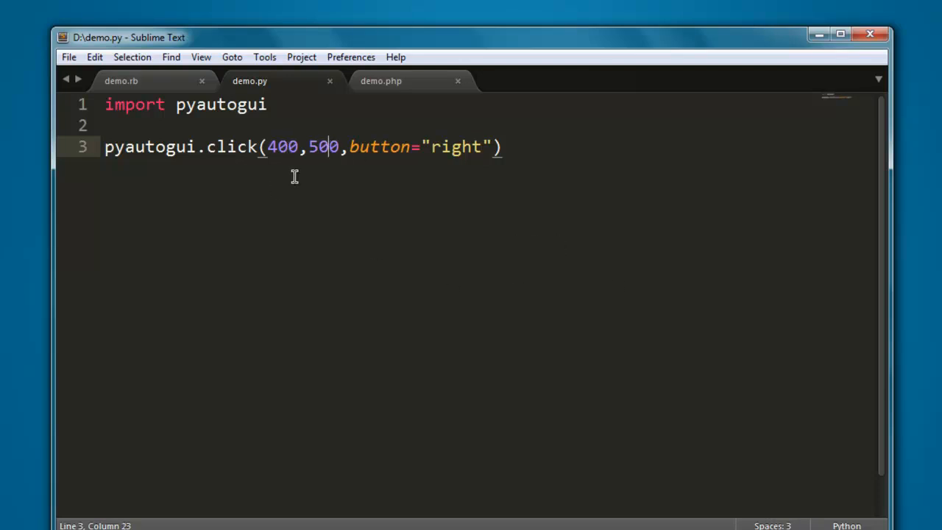
mouse_move(339, 237)
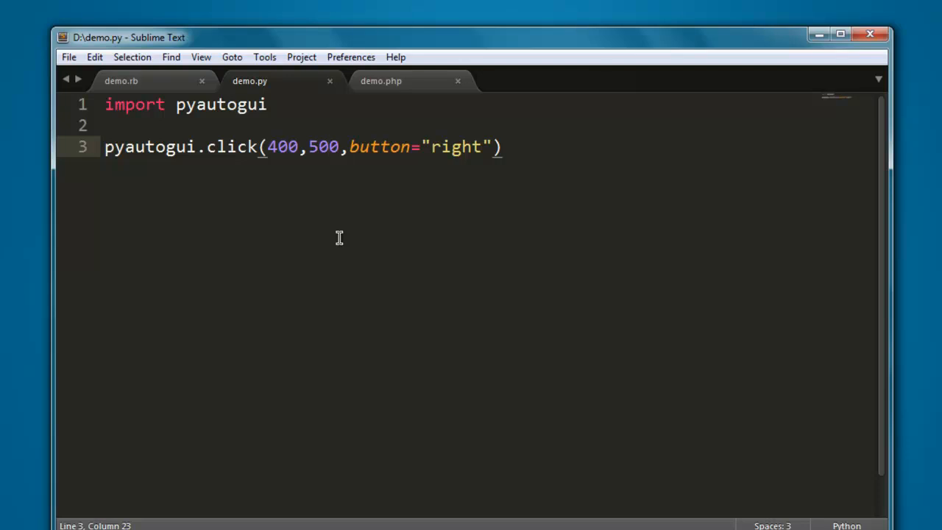
mouse_move(291, 246)
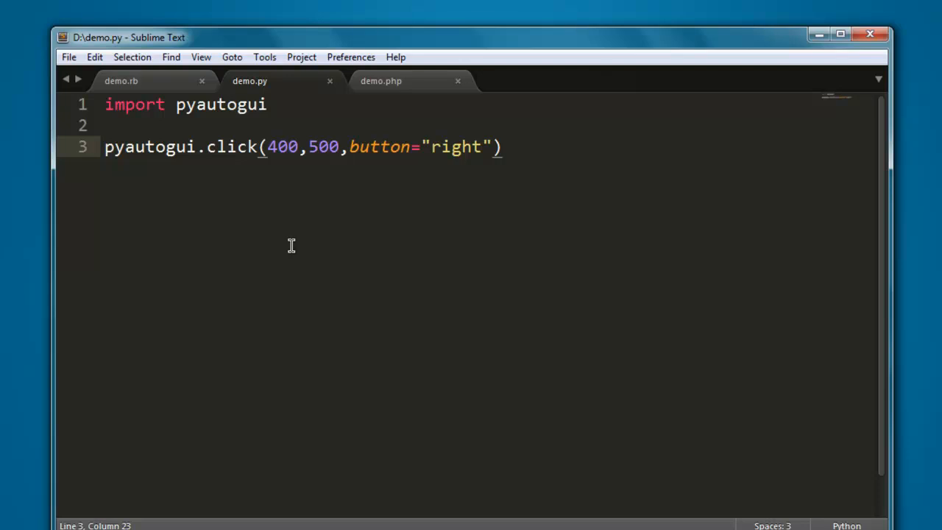
left_click(329, 146)
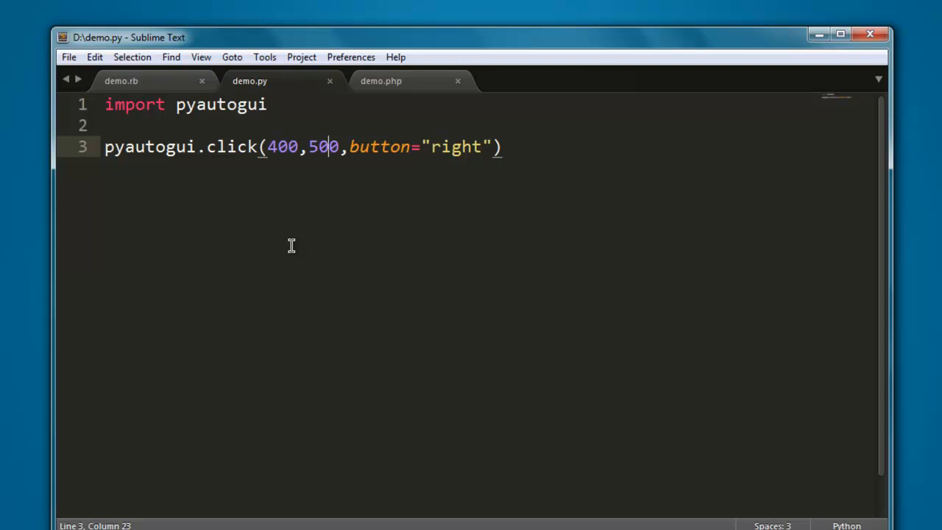